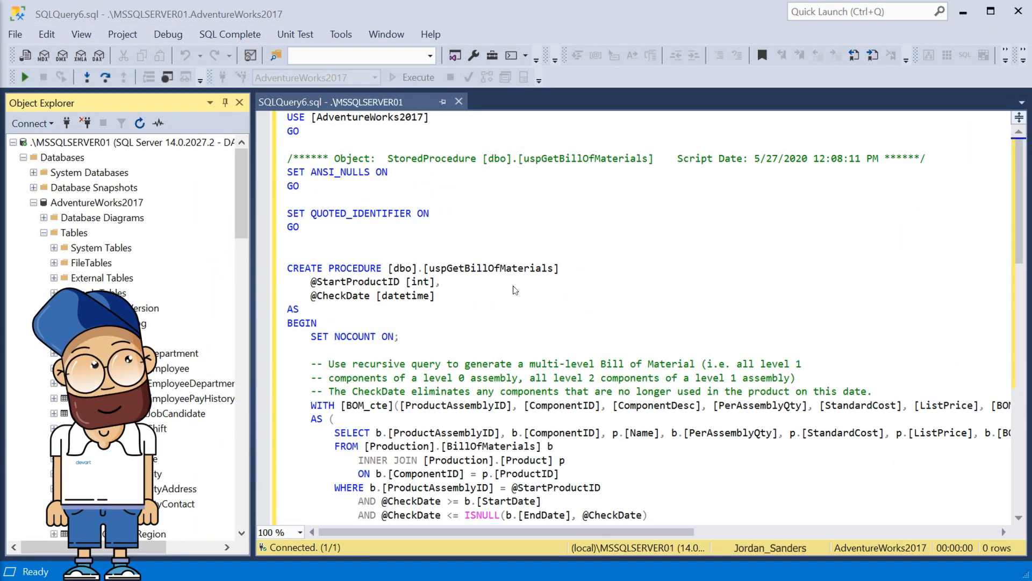
- Launch dbForge Monitor for the MSSQLSERVER01 server from its Object Explorer context menu
right_click(129, 142)
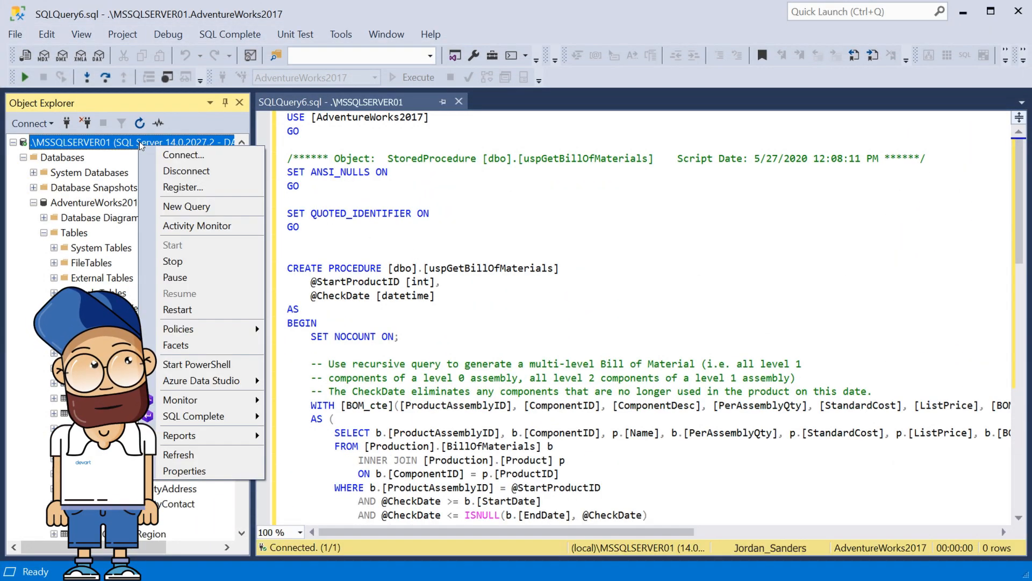
mouse_move(180, 399)
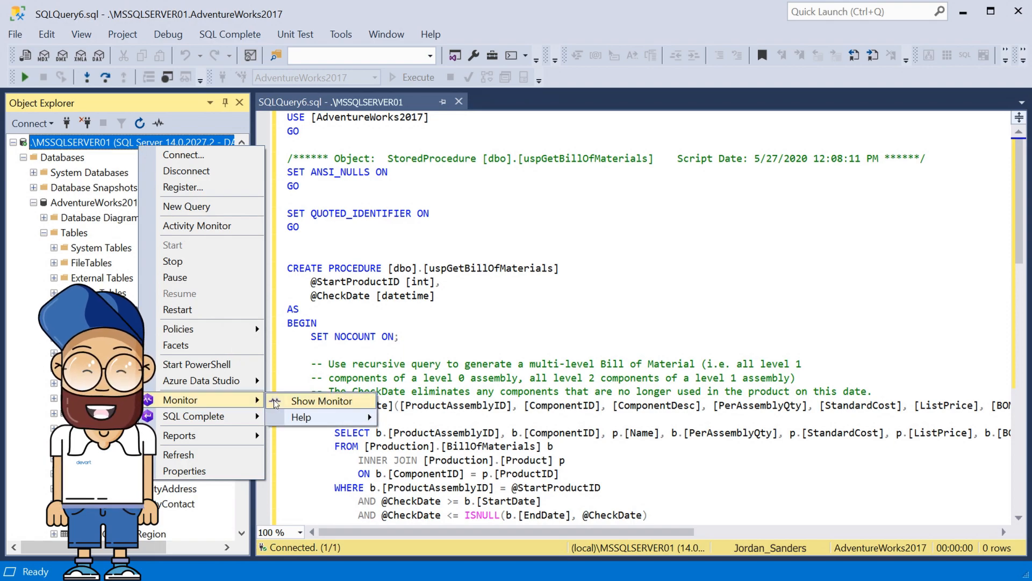
left_click(321, 401)
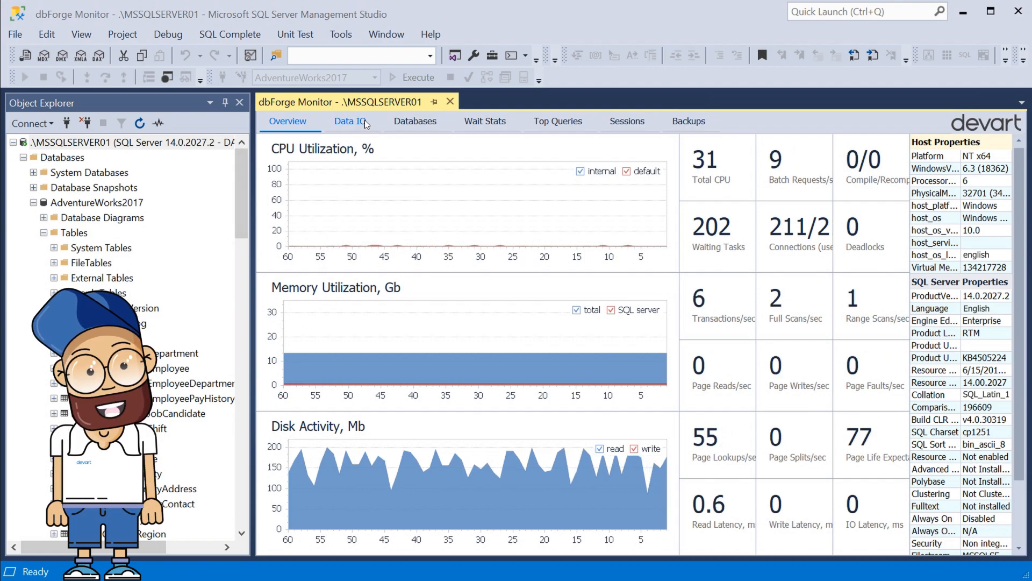
- Review the Data IO file statistics, the Databases size listing, then the Wait Stats per wait type
left_click(348, 120)
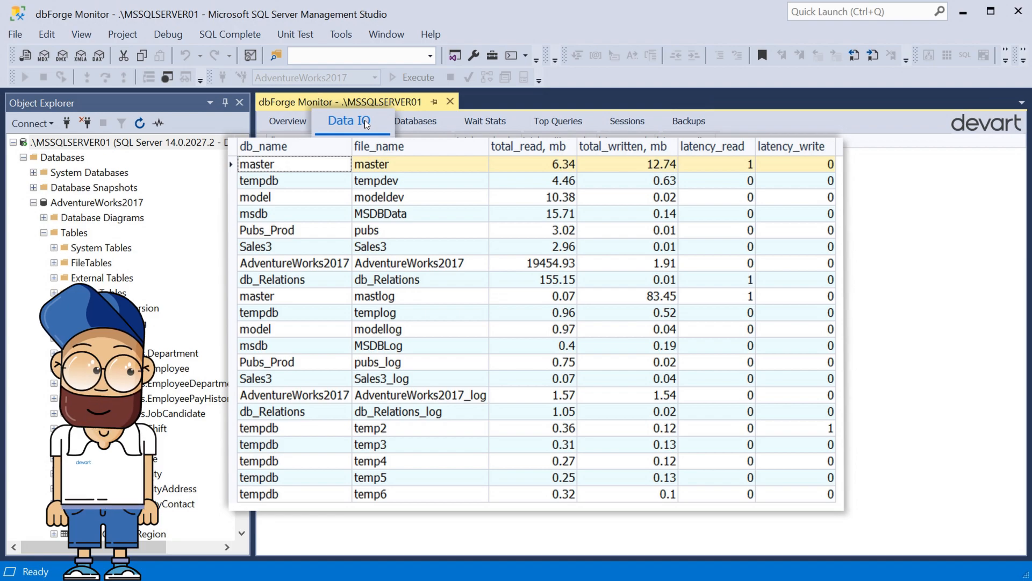
left_click(414, 120)
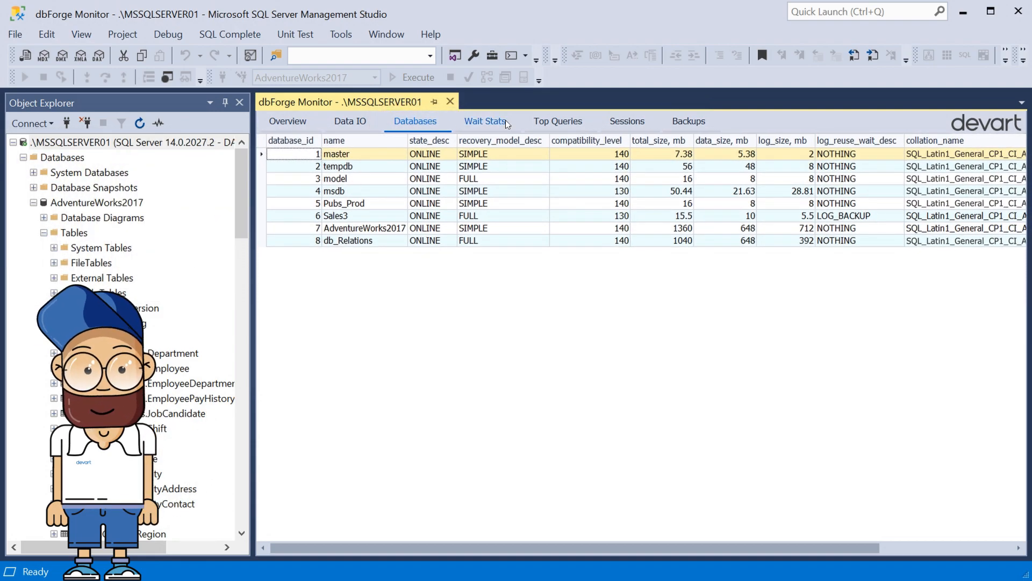
left_click(485, 121)
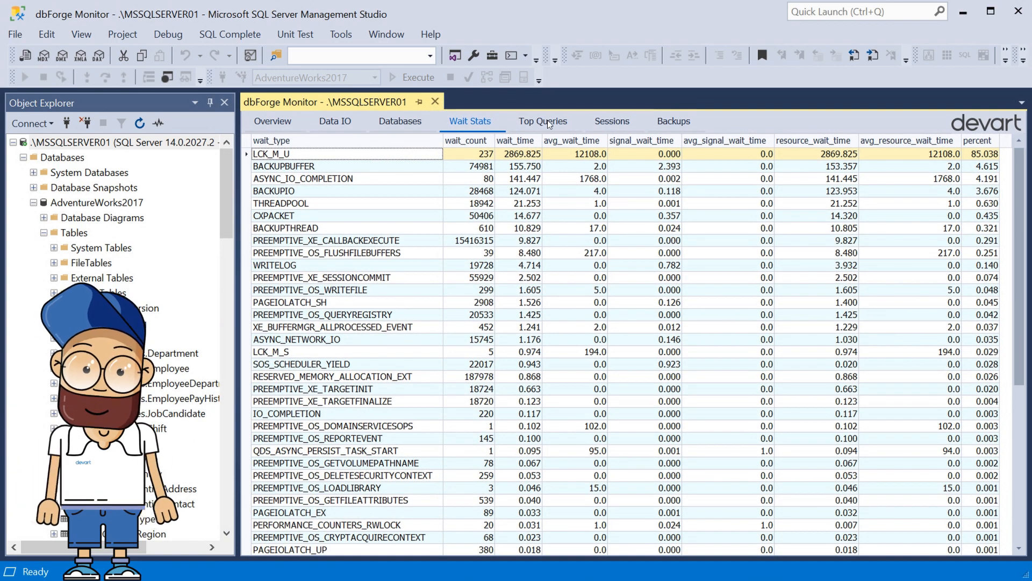
- Review the Top Queries with execution plans, then the Sessions list with login and program details
left_click(542, 121)
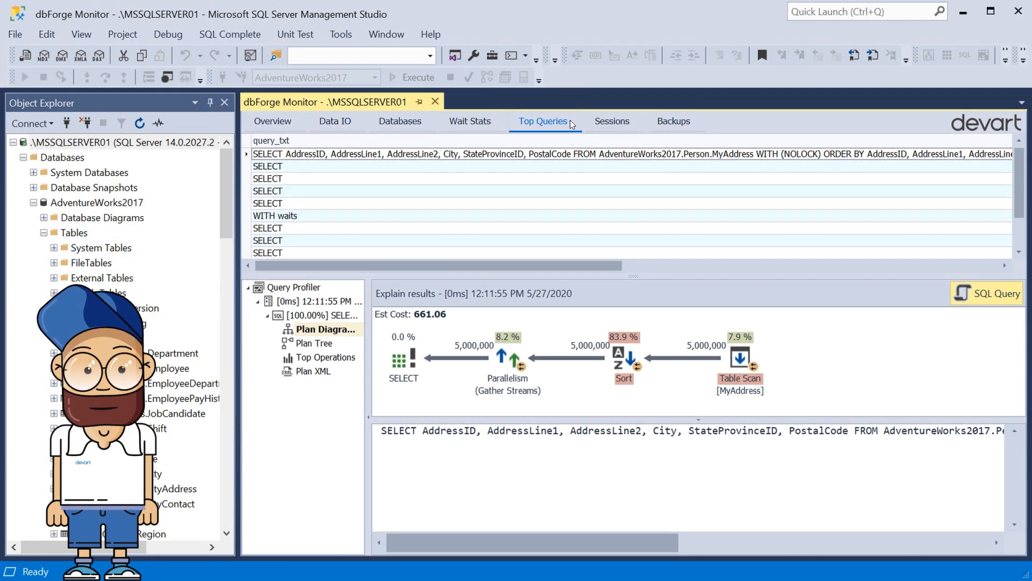
left_click(612, 121)
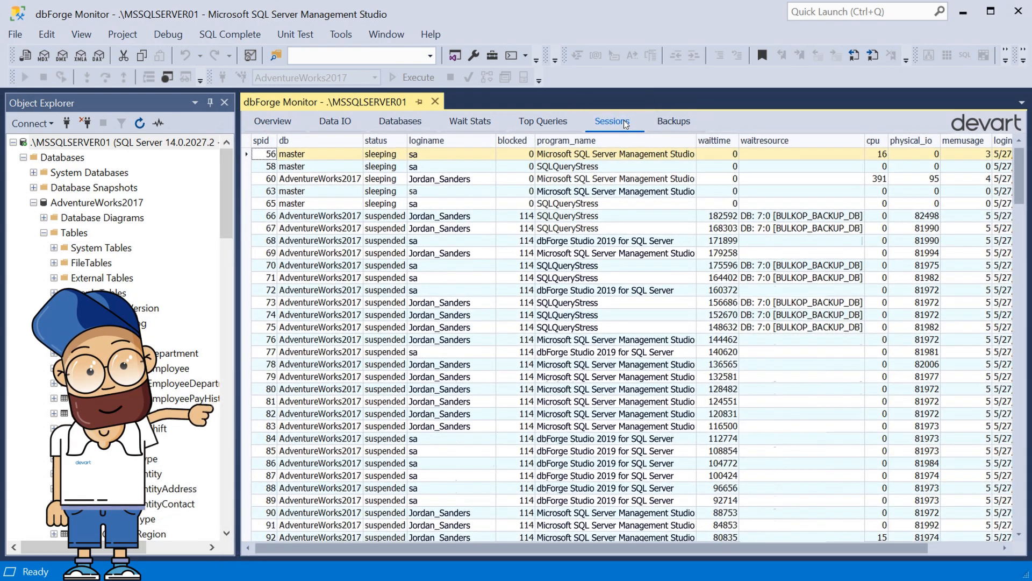
- Review the Backups history, then return to the server performance Overview
left_click(673, 120)
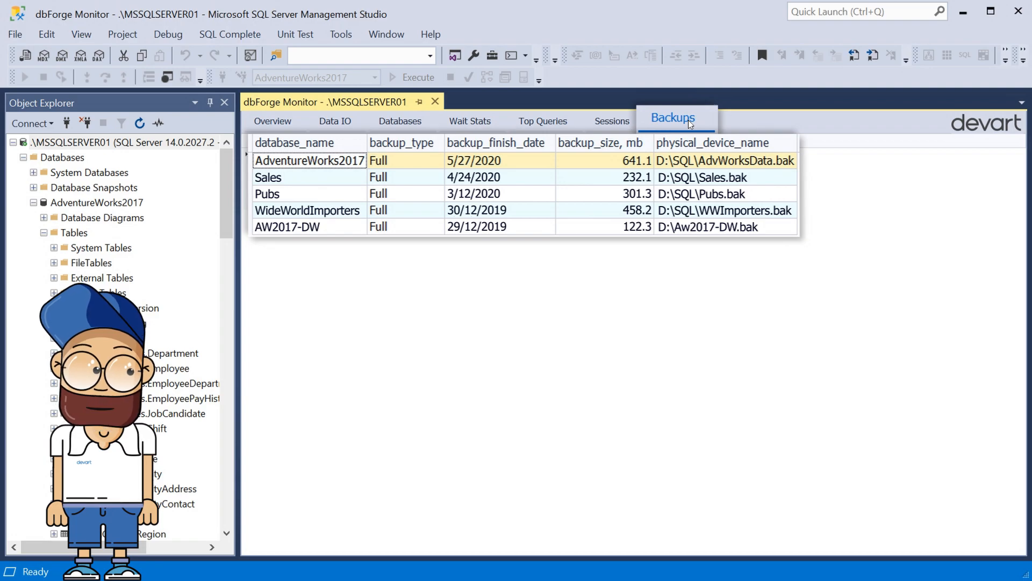
left_click(273, 120)
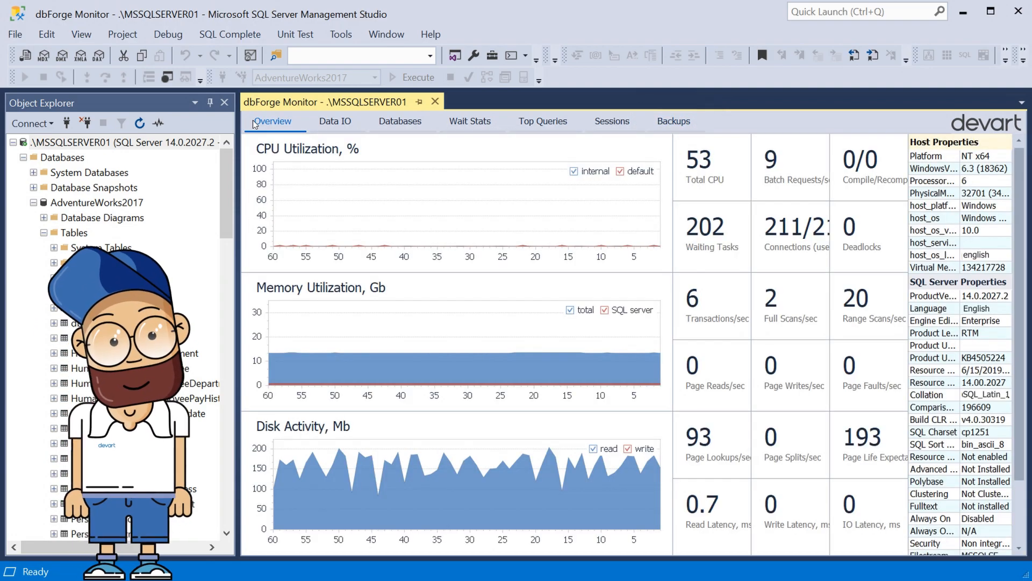